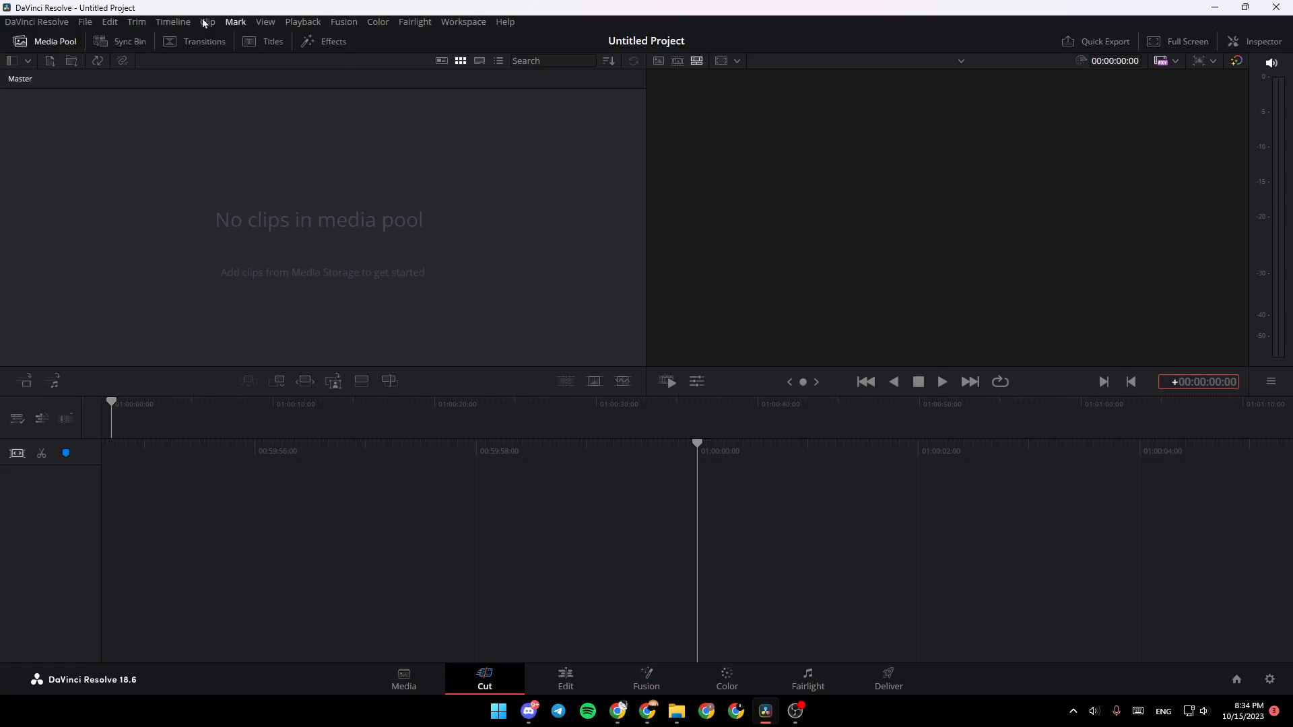
Open the Import Media dialog from the File menu
click(84, 21)
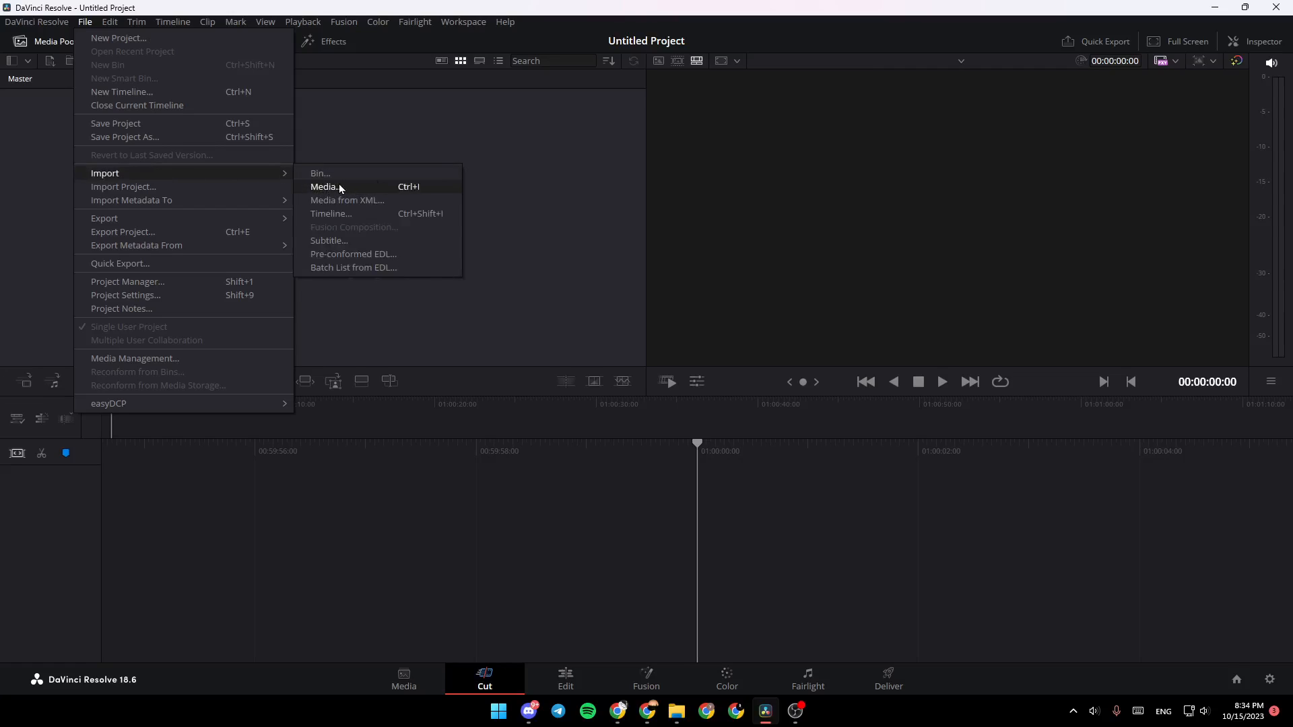
mouse_move(404, 188)
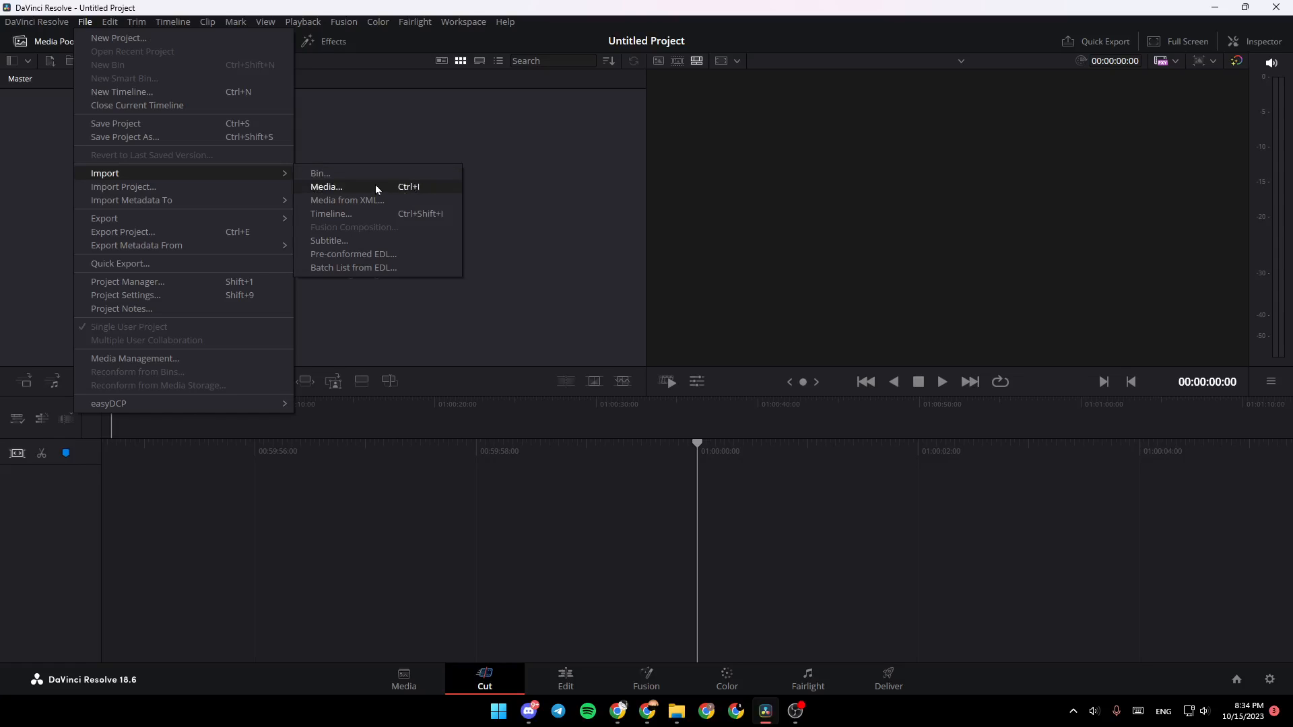
click(324, 186)
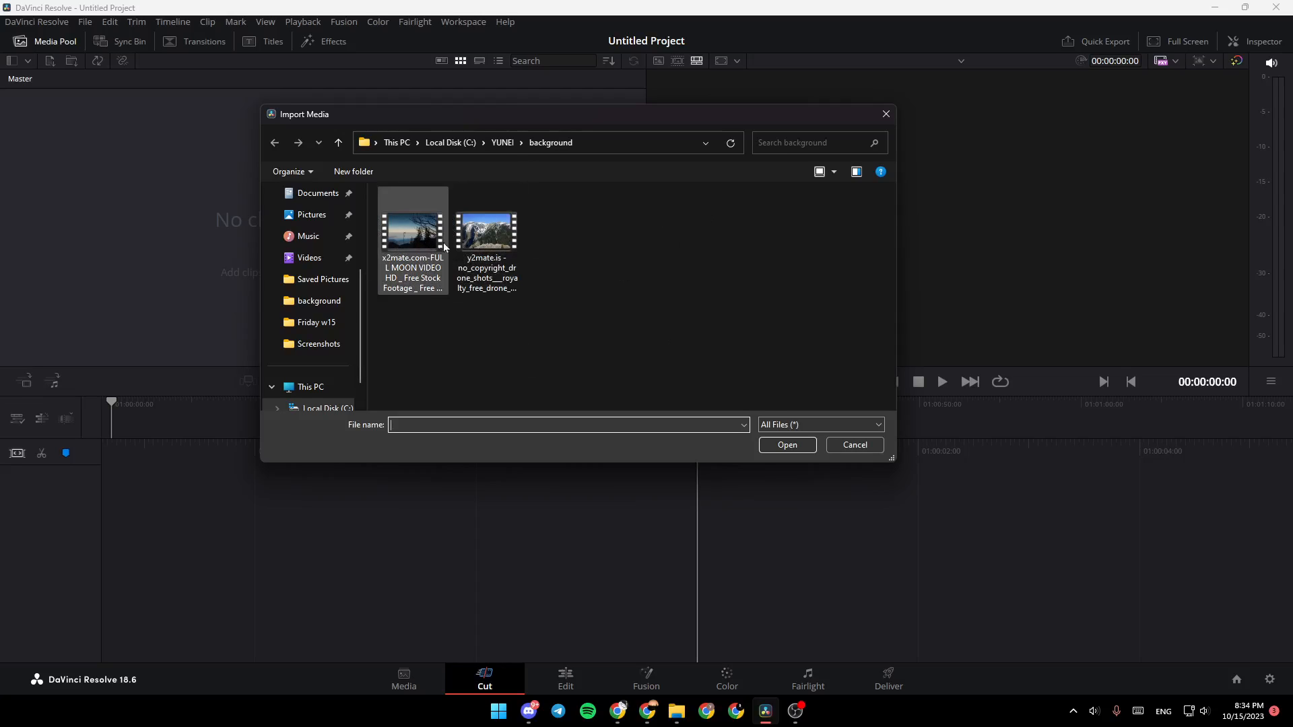
Import the full moon video file from the Import Media dialog
click(412, 235)
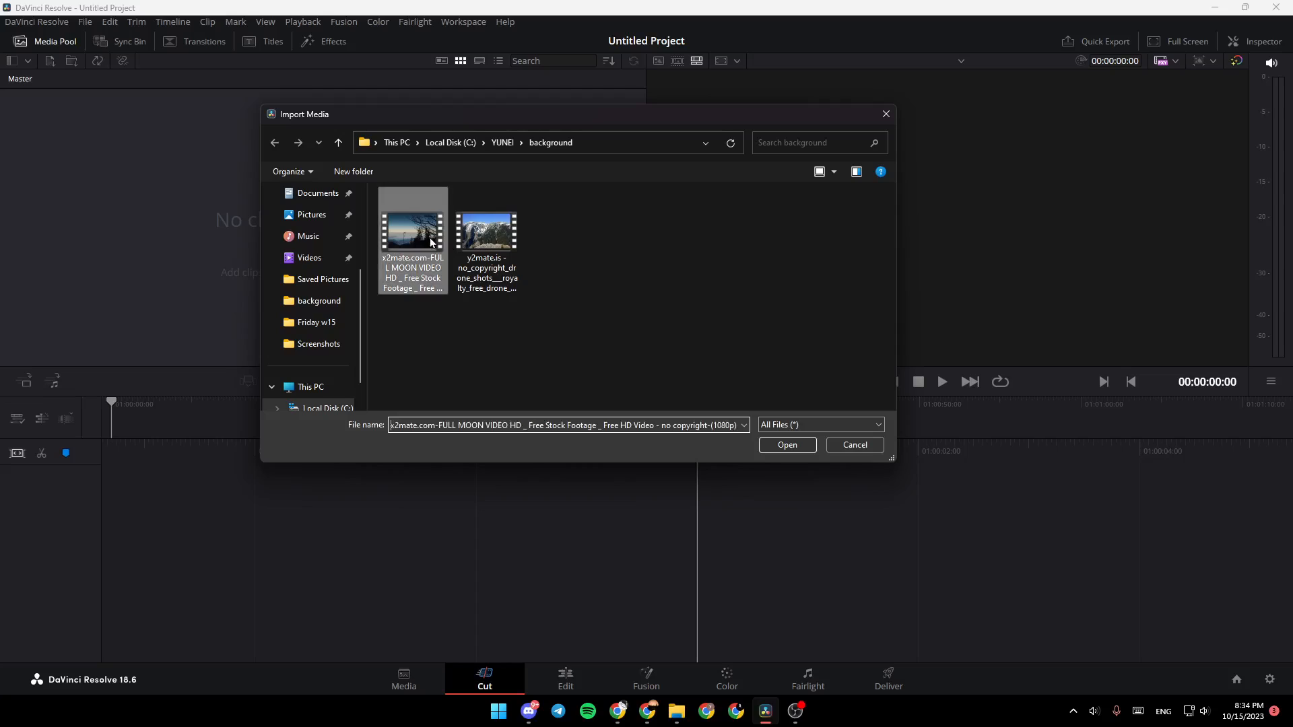
click(786, 445)
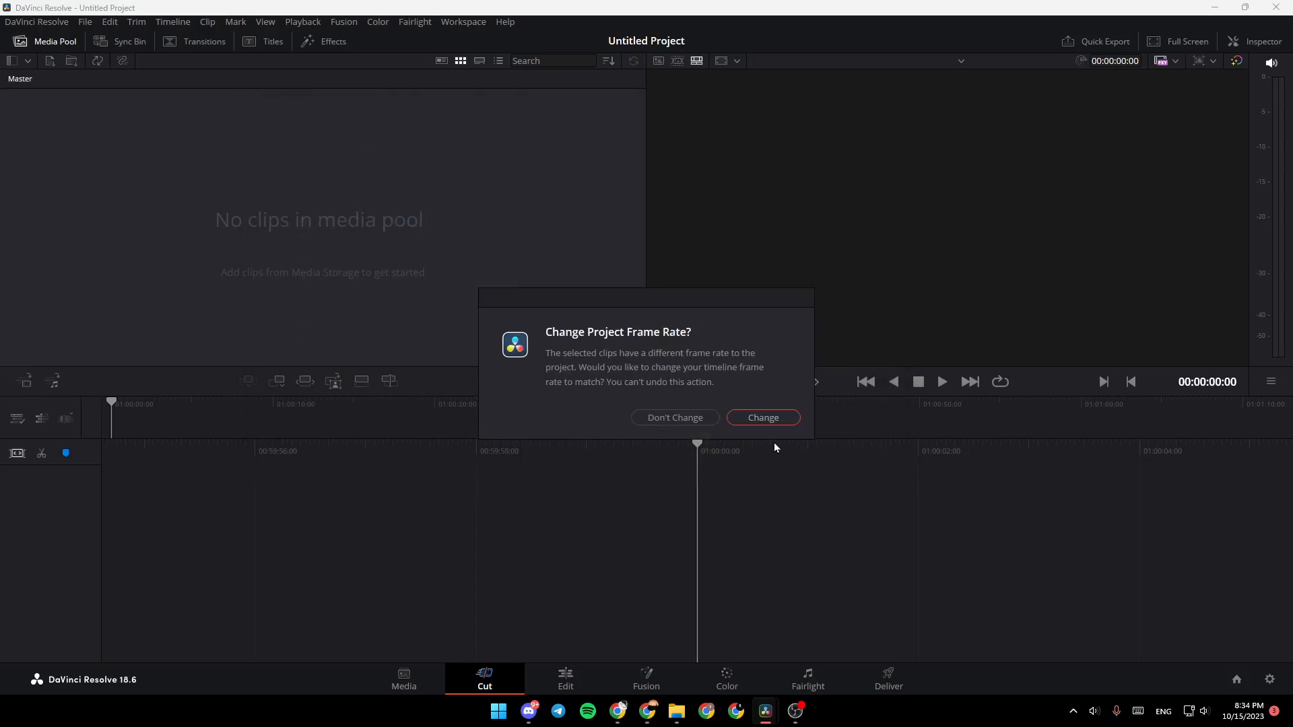
mouse_move(616, 359)
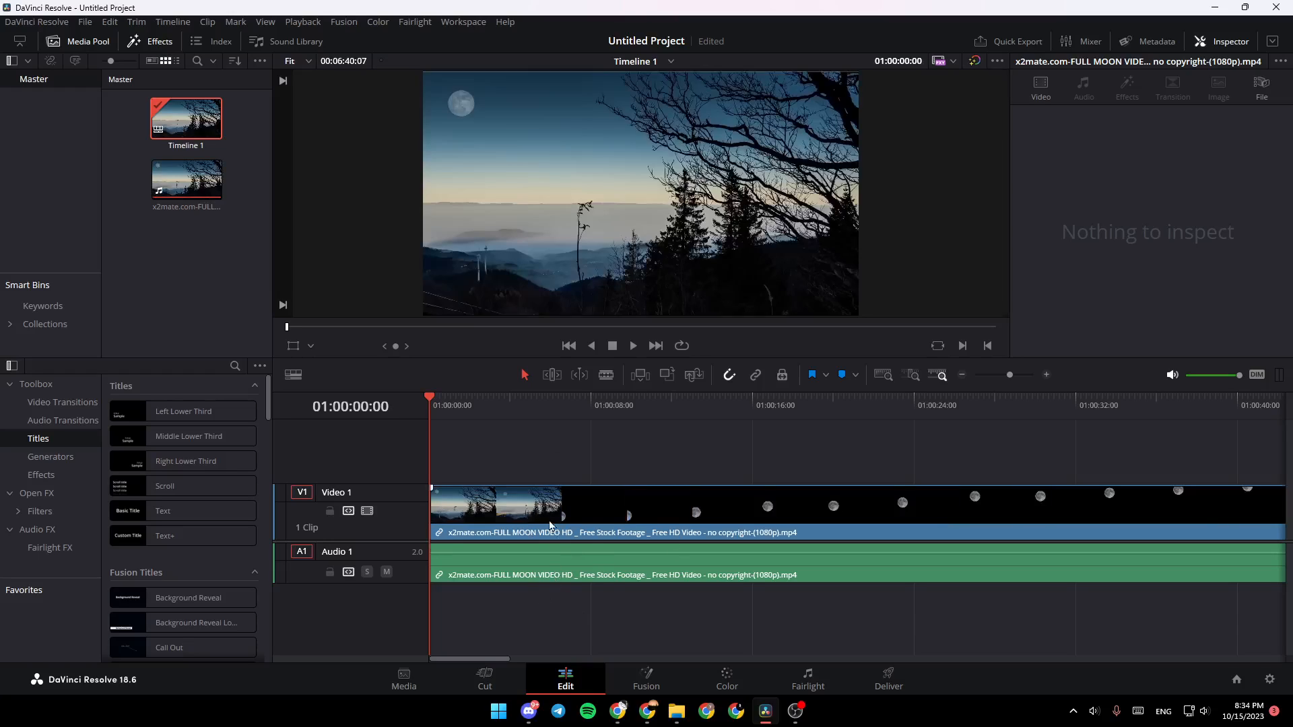
Select the full moon clip on the V1 track of Timeline 1
click(495, 505)
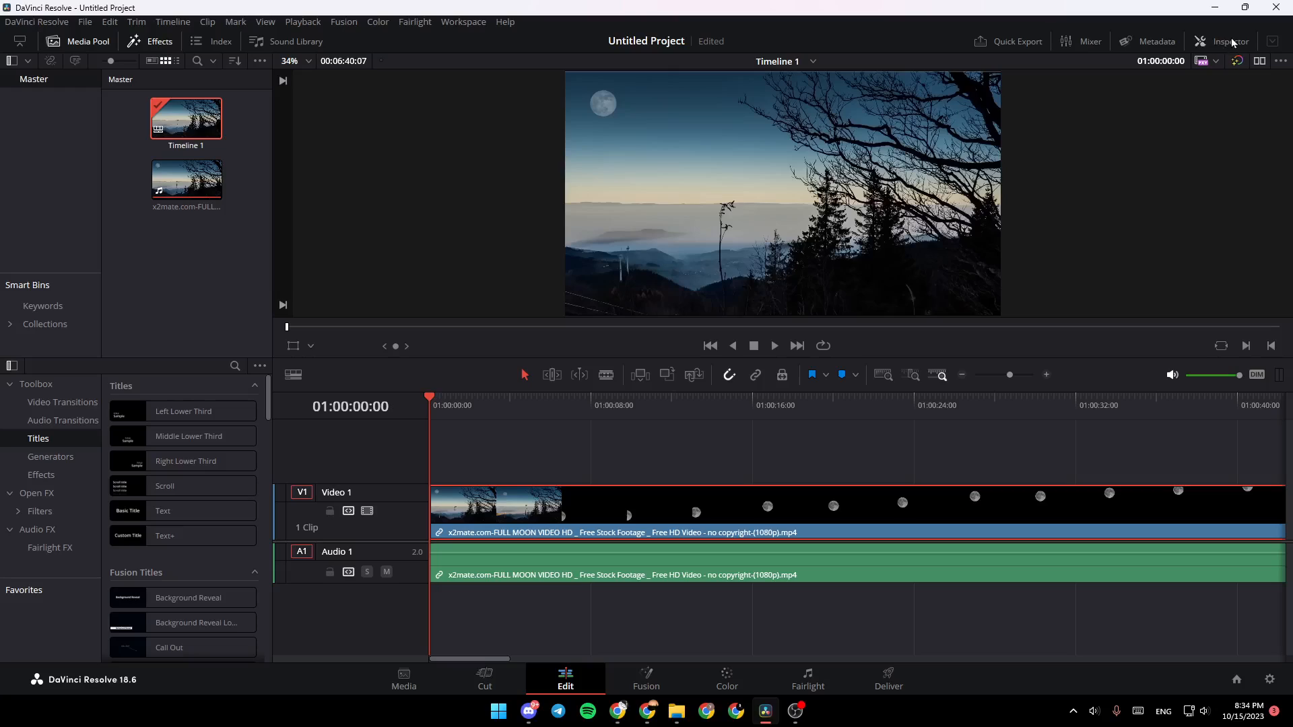
Show the clip's Transform controls in the Inspector and move the playhead into the clip
click(1227, 41)
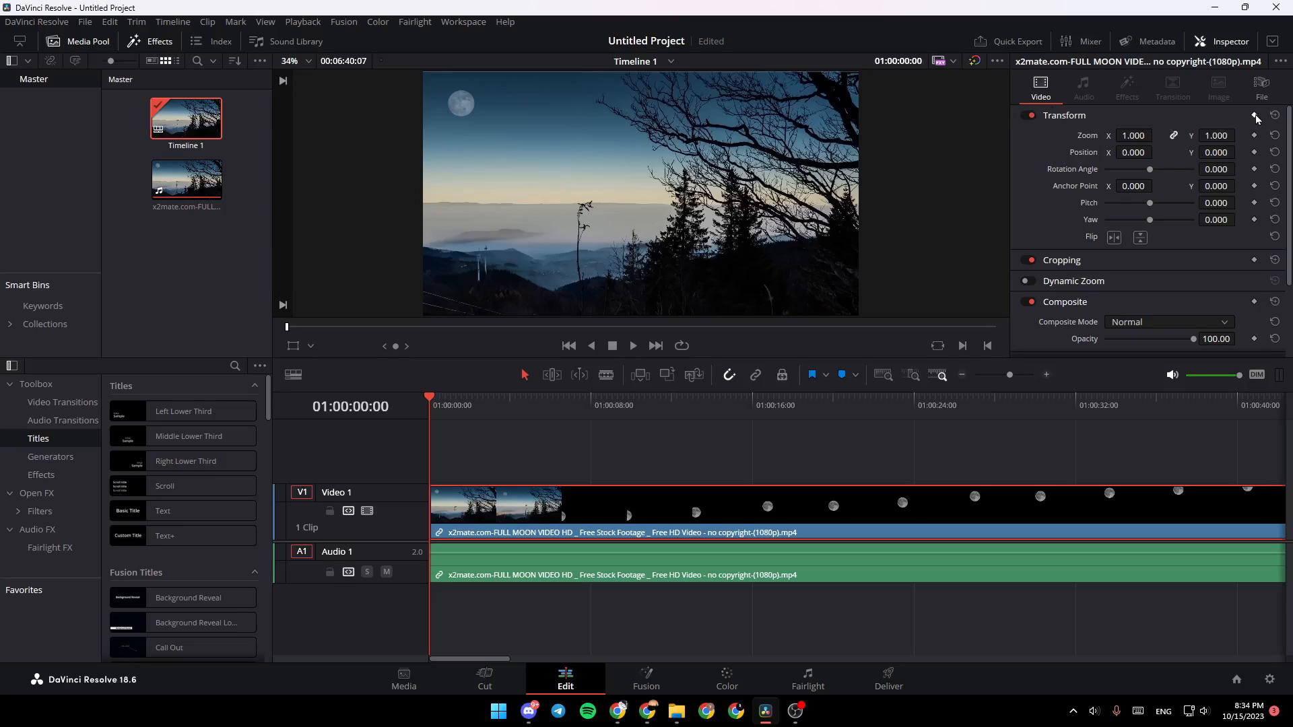
mouse_move(1254, 117)
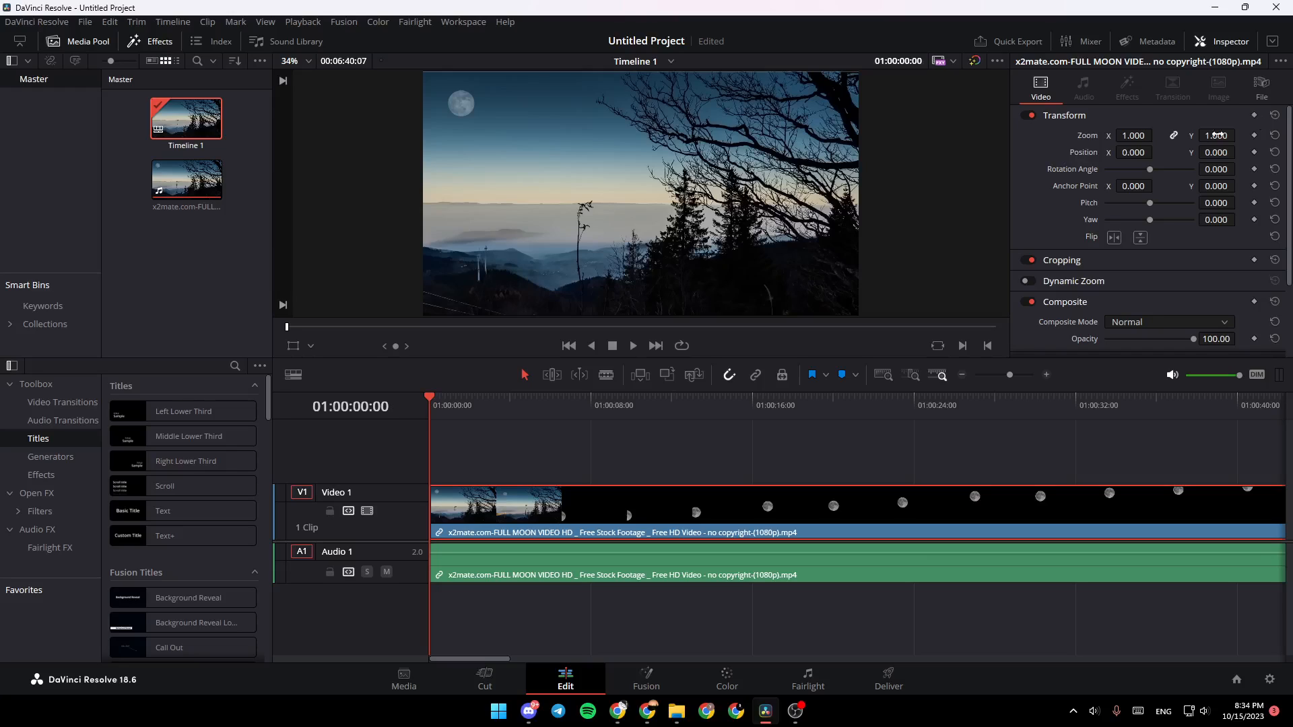
click(559, 405)
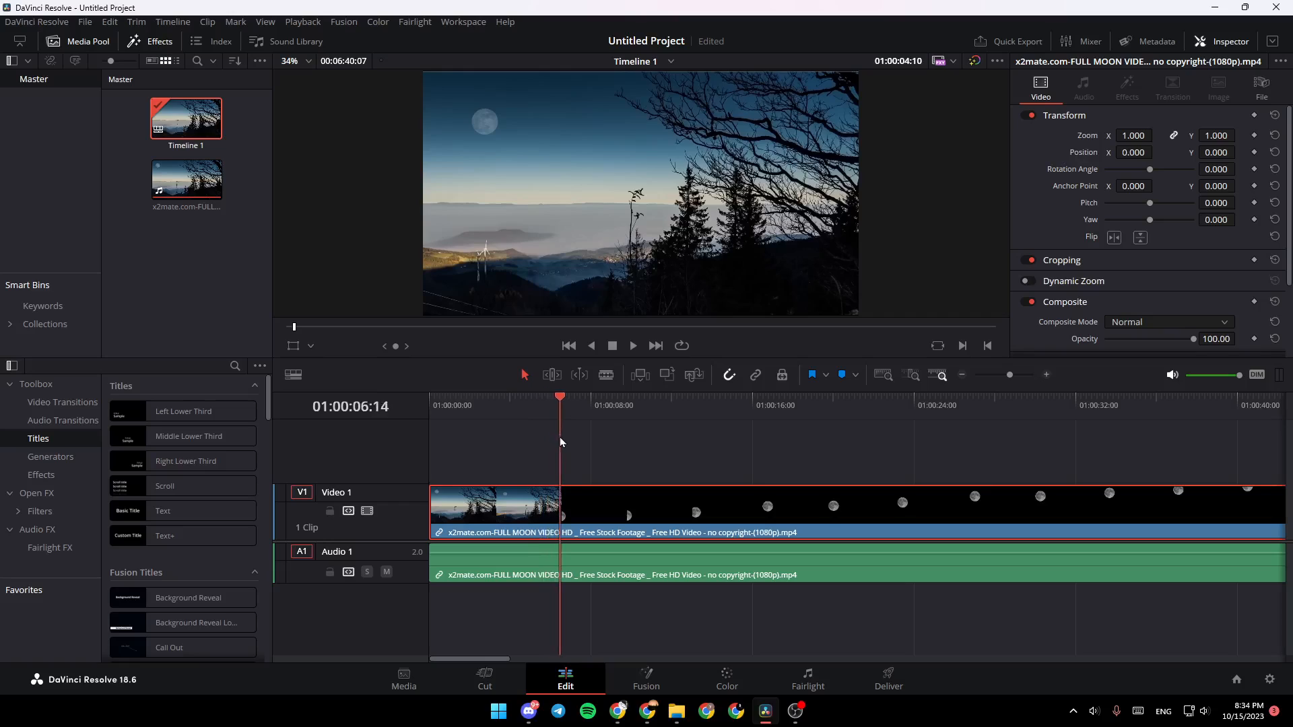
click(568, 346)
text(1364.000)
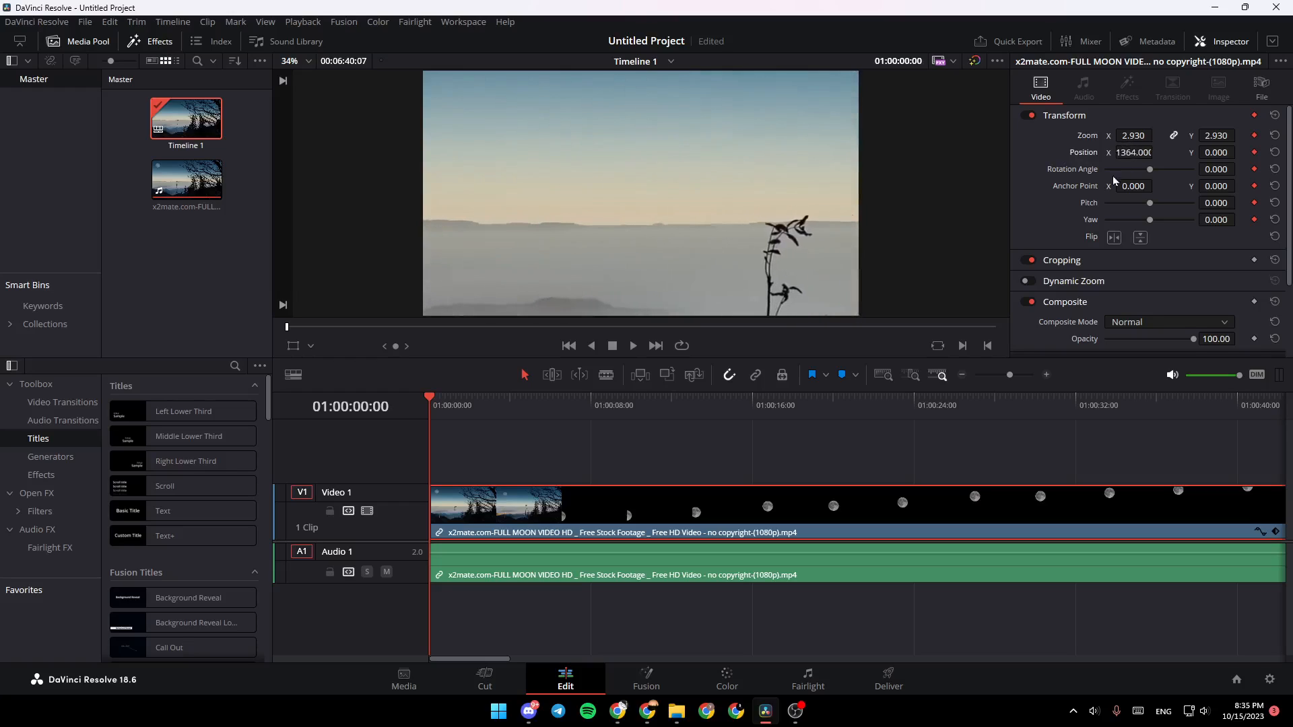
Enter -465.000 as a Transform position value on the keyframed moon clip
text(-465.000)
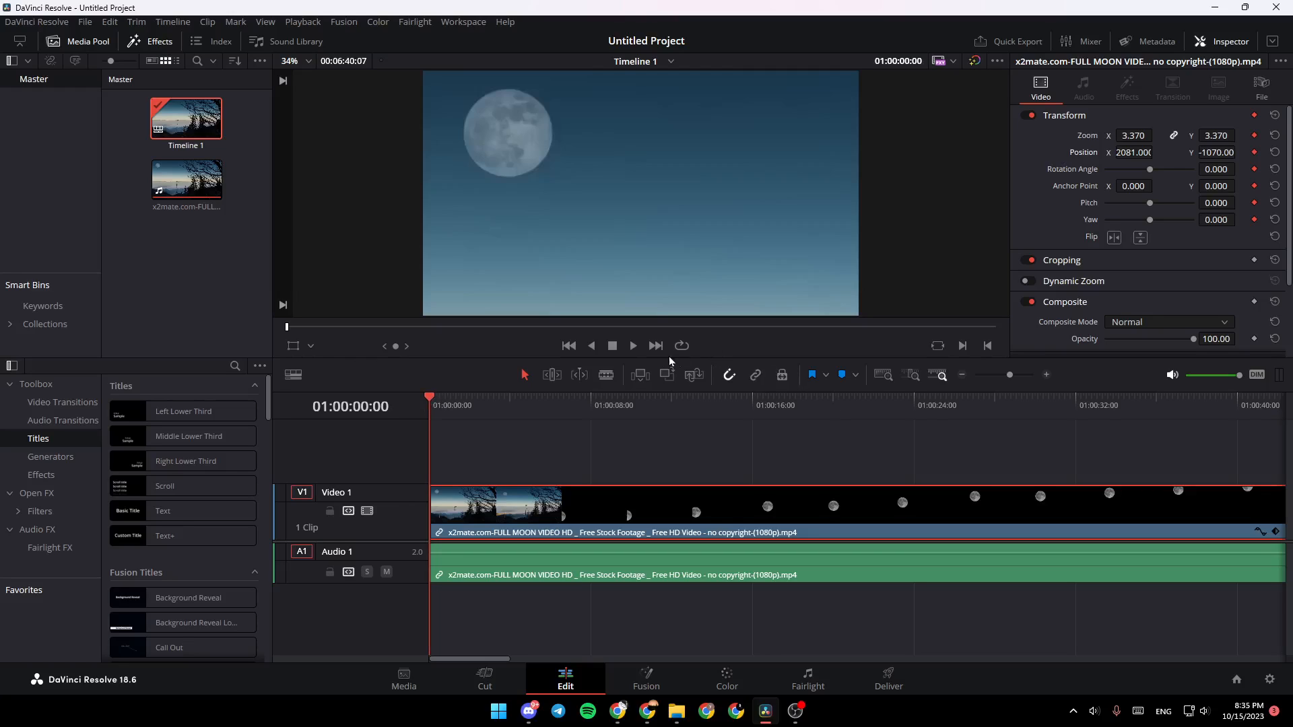
click(632, 345)
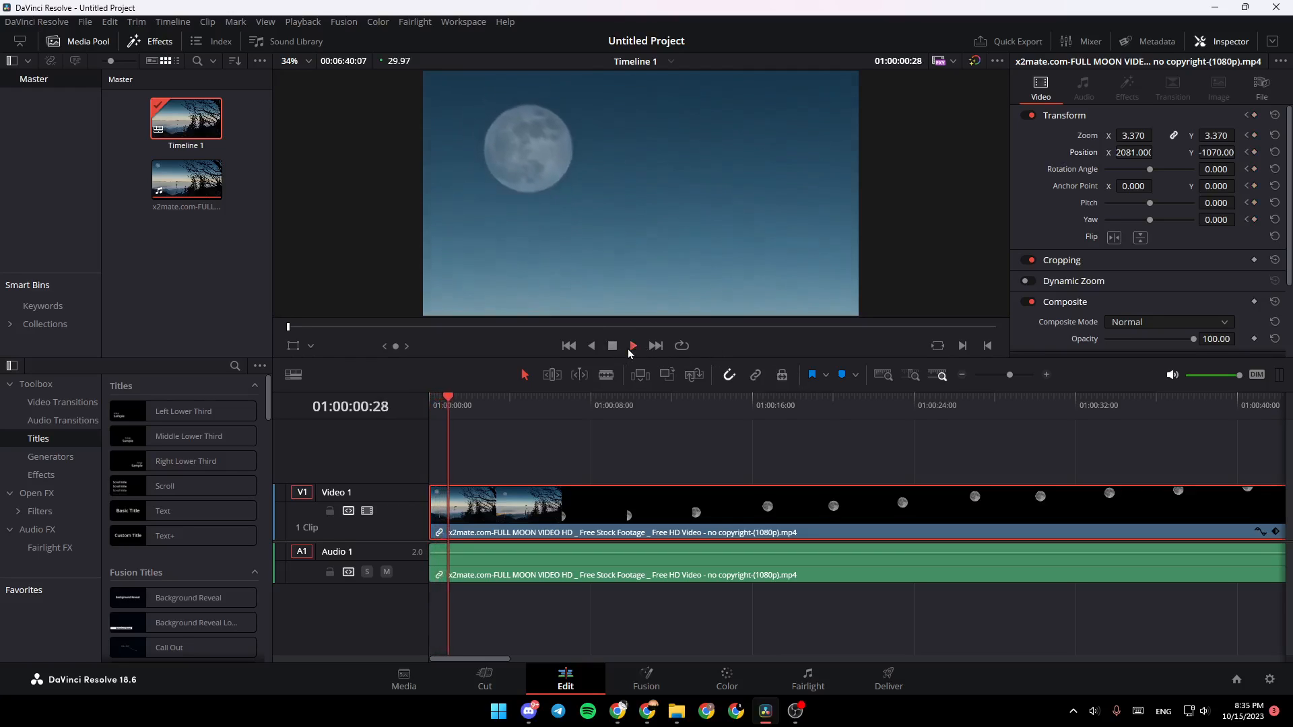
click(632, 345)
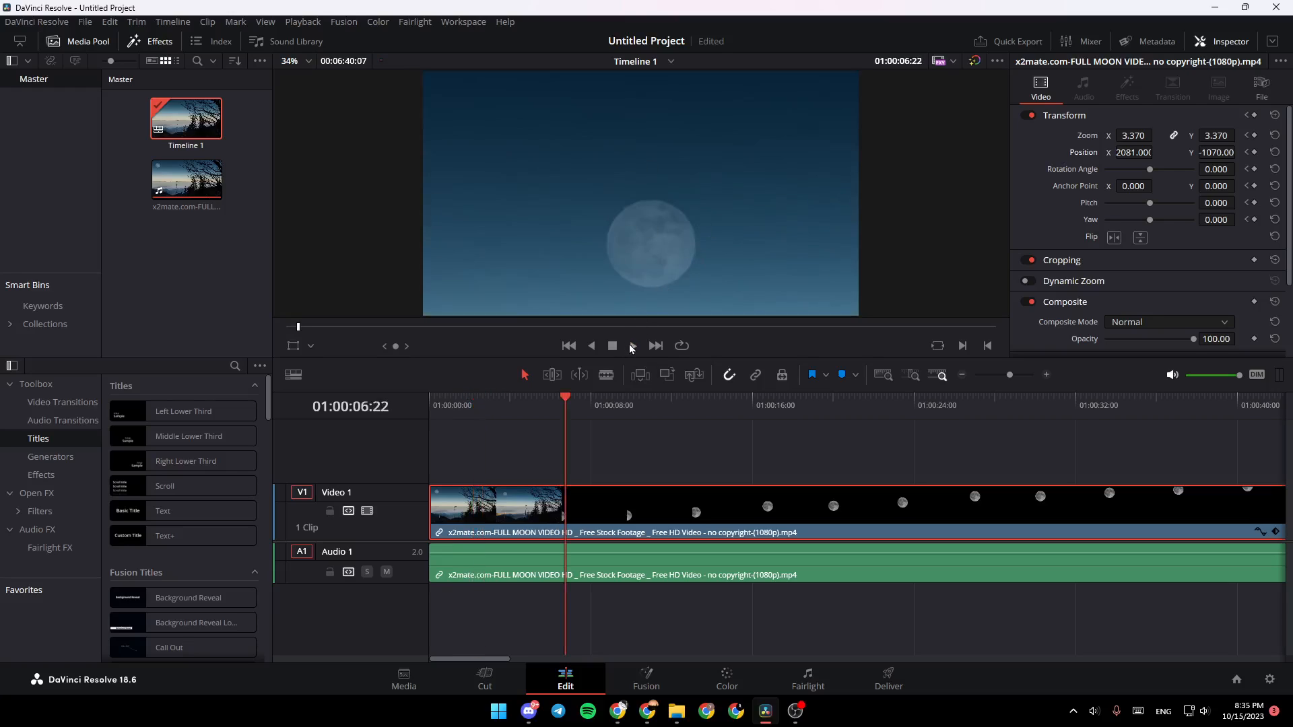
click(632, 345)
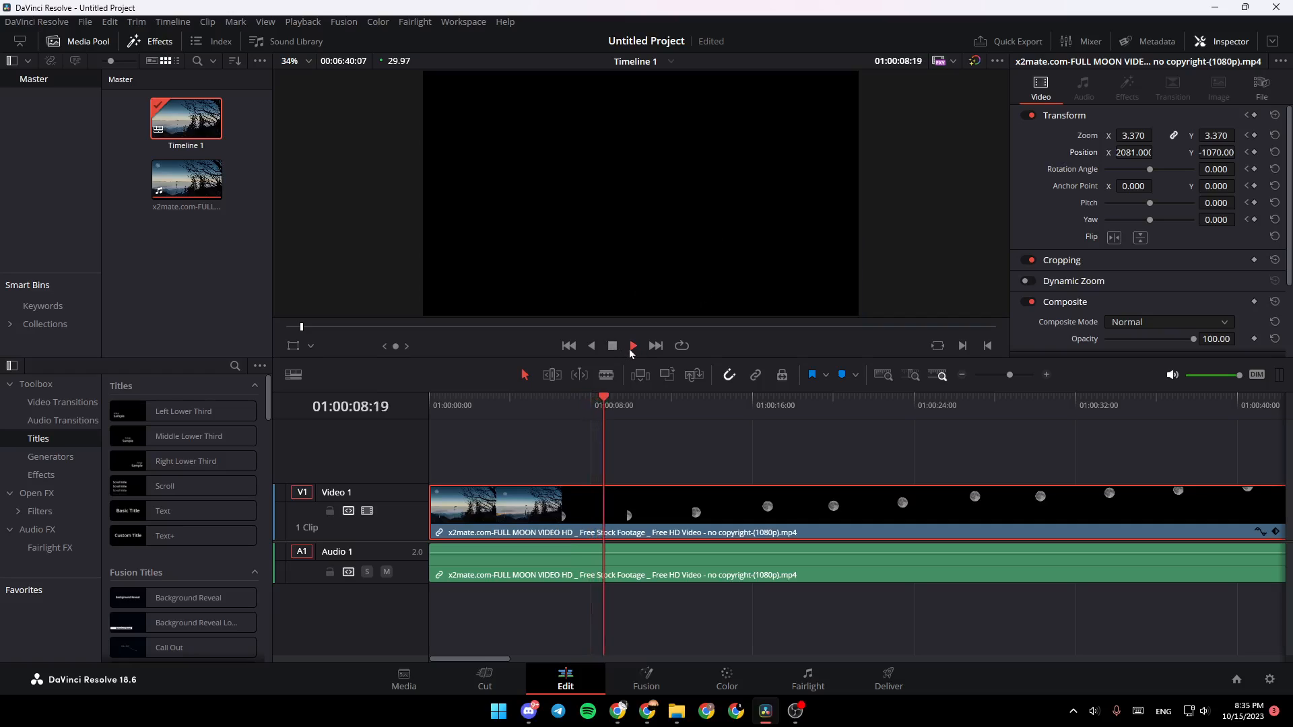